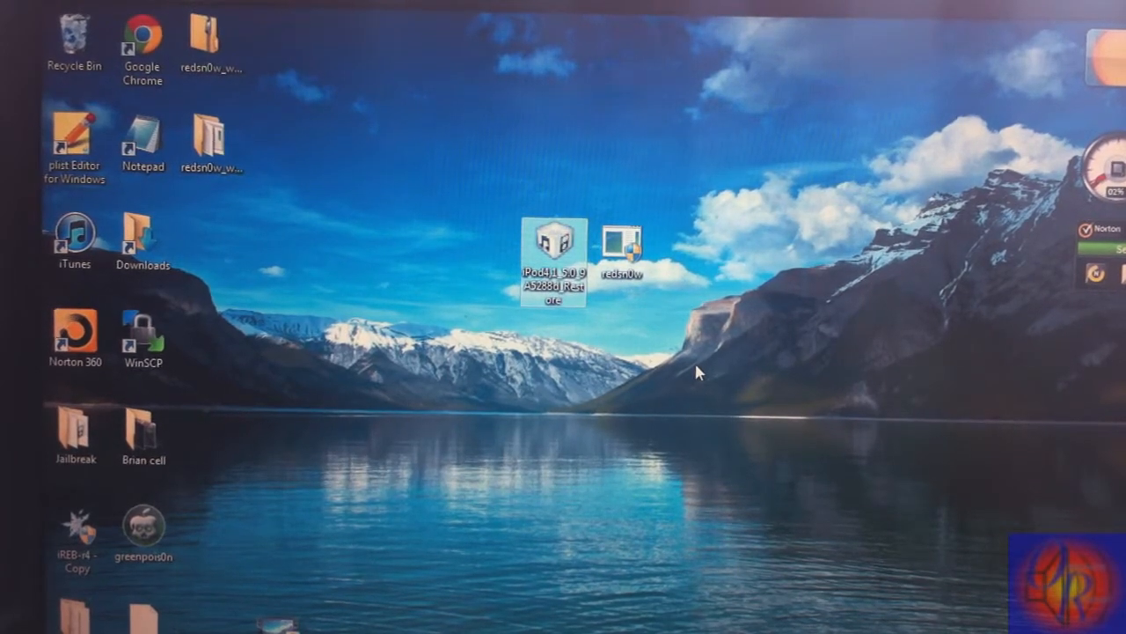
Step: Set redsn0w's Properties to Windows XP (Service Pack 2) compatibility mode
{"action": "right_click", "coordinate": [623, 238]}
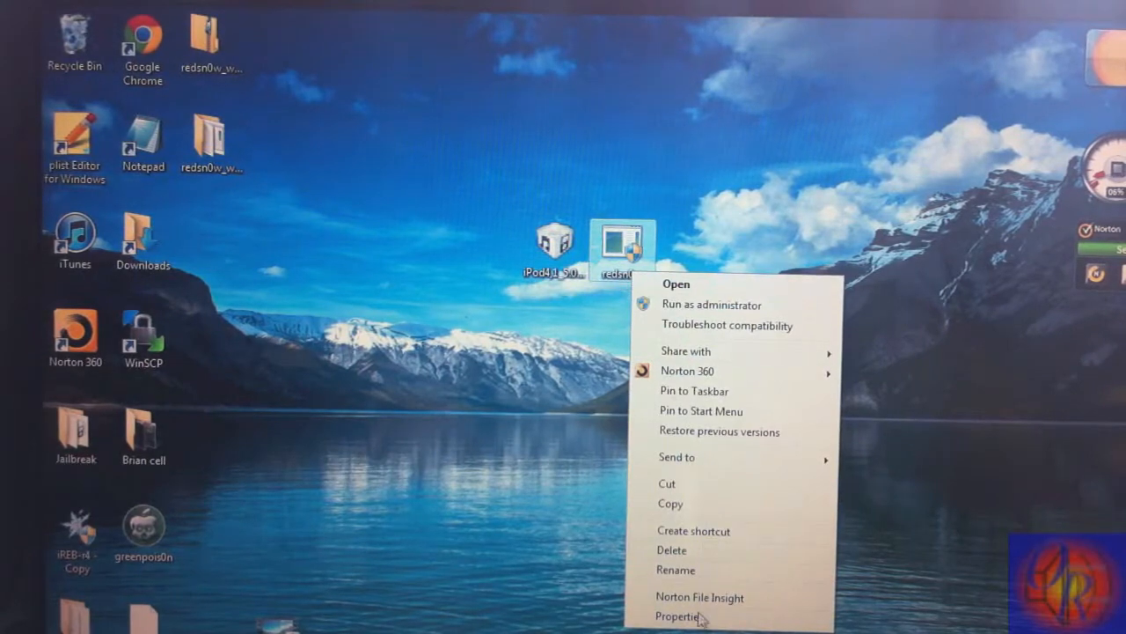
{"action": "left_click", "coordinate": [678, 616]}
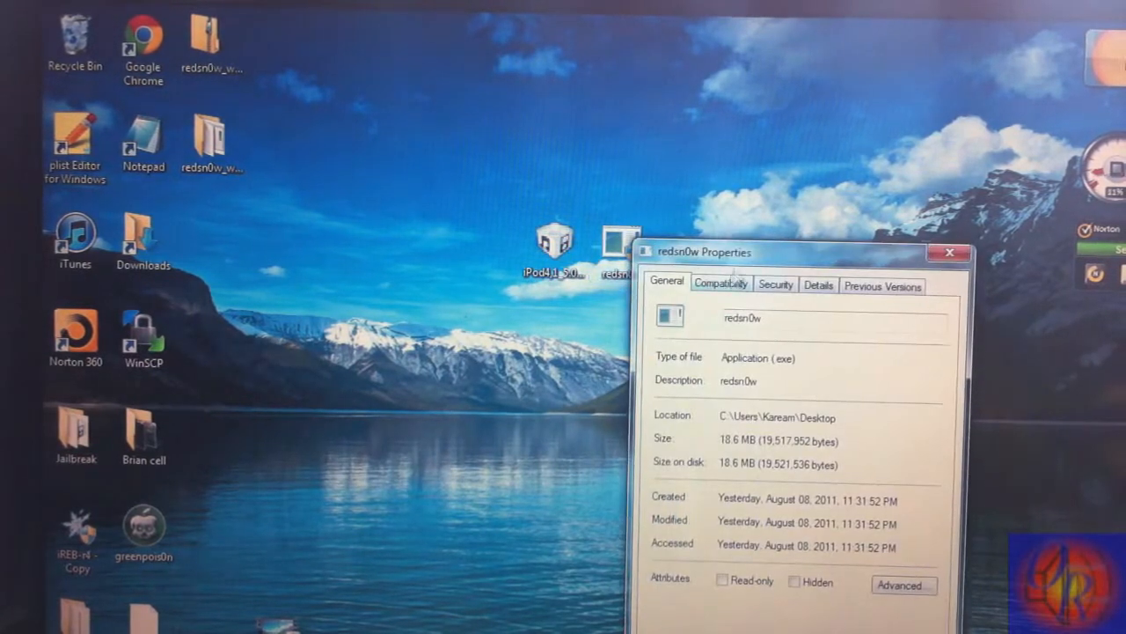
{"action": "left_click", "coordinate": [722, 283]}
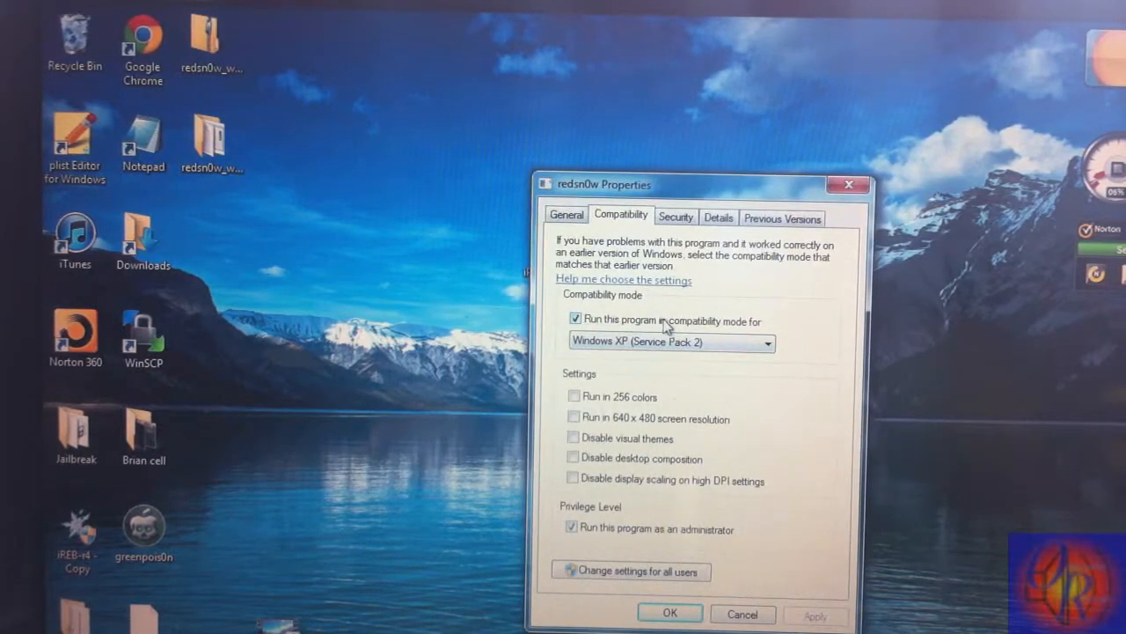
{"action": "left_click", "coordinate": [768, 342]}
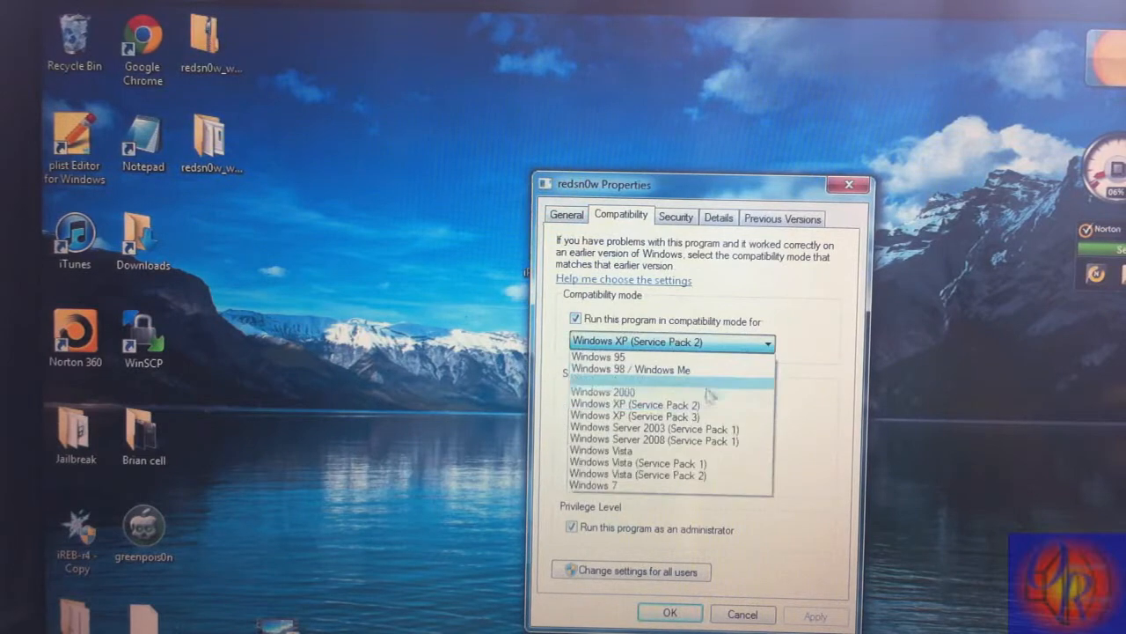
{"action": "left_click", "coordinate": [635, 403]}
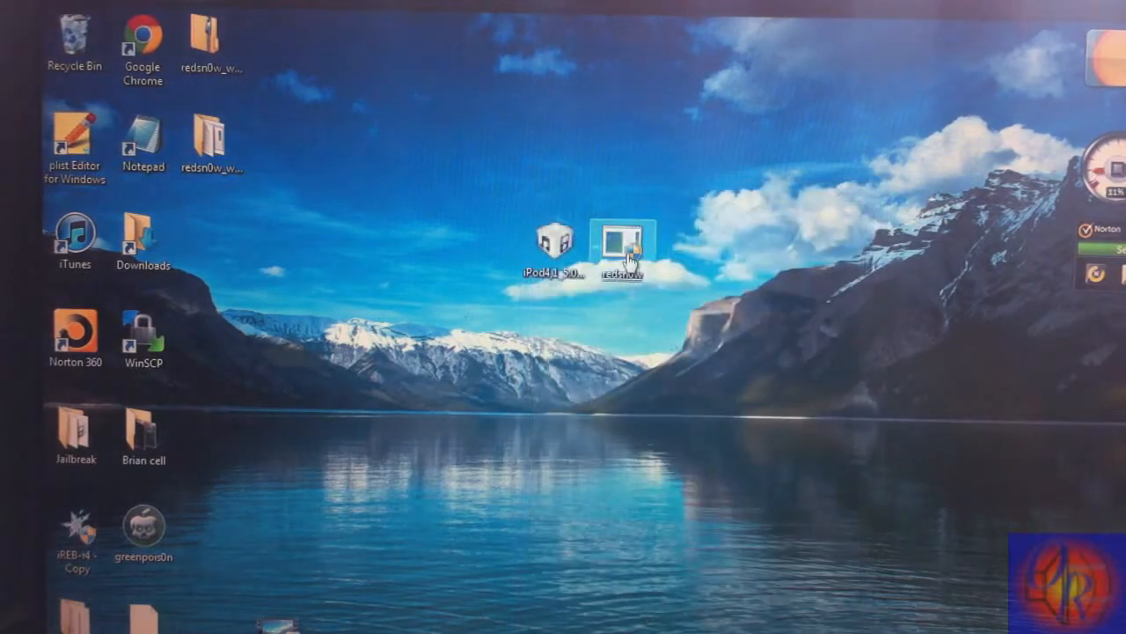
Step: Launch redsn0w with UAC approval and browse for an IPSW firmware file
{"action": "double_click", "coordinate": [623, 238]}
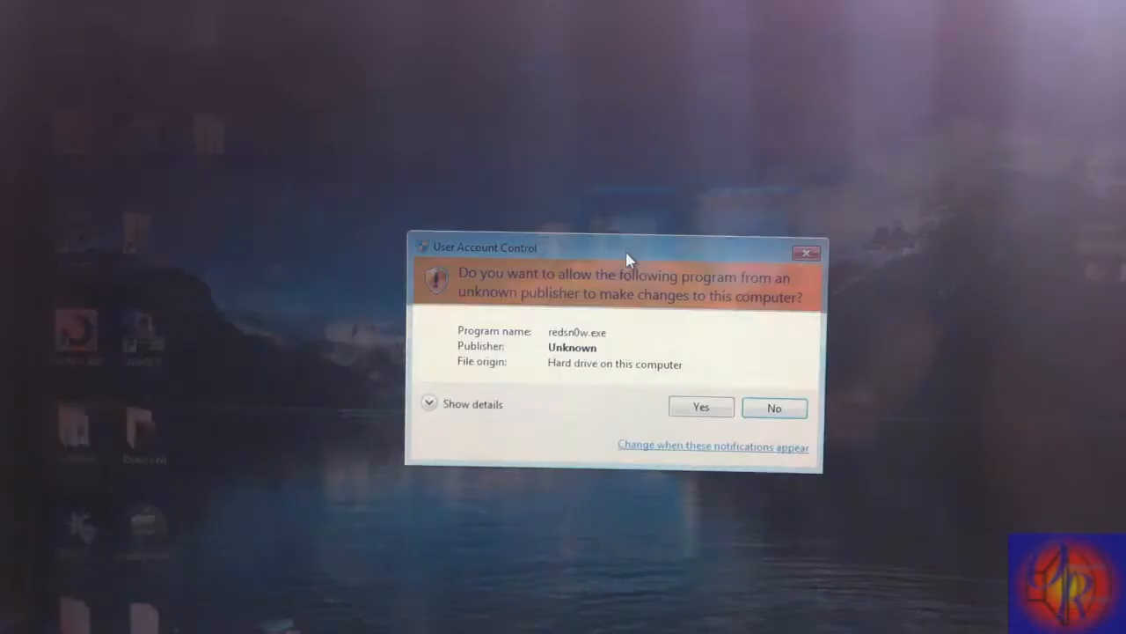
{"action": "left_click", "coordinate": [701, 407]}
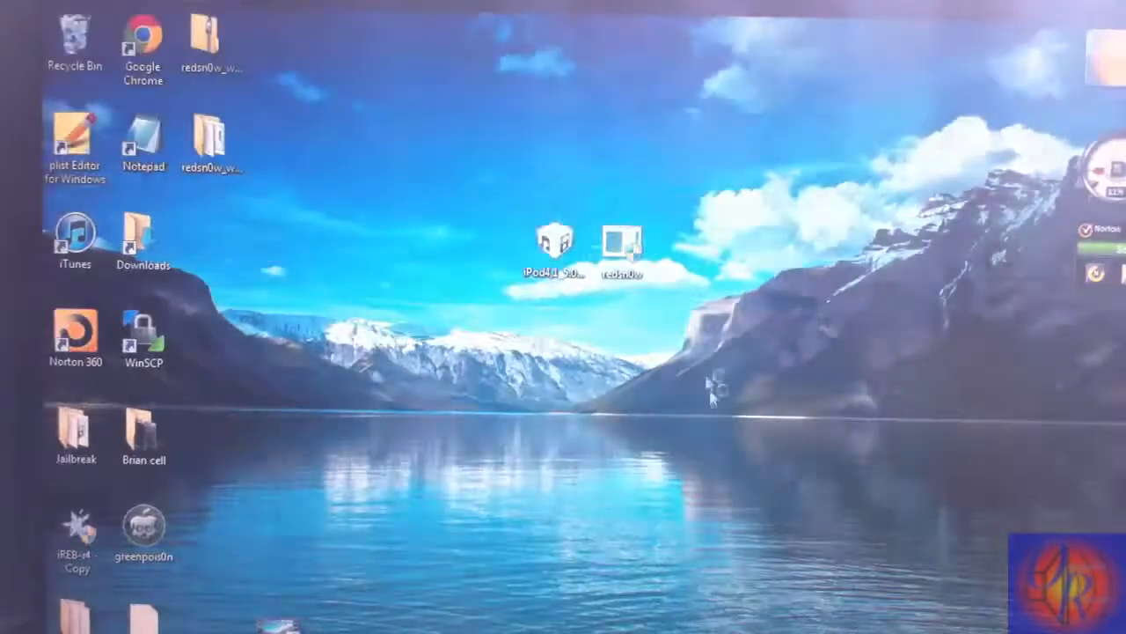
{"action": "double_click", "coordinate": [623, 242]}
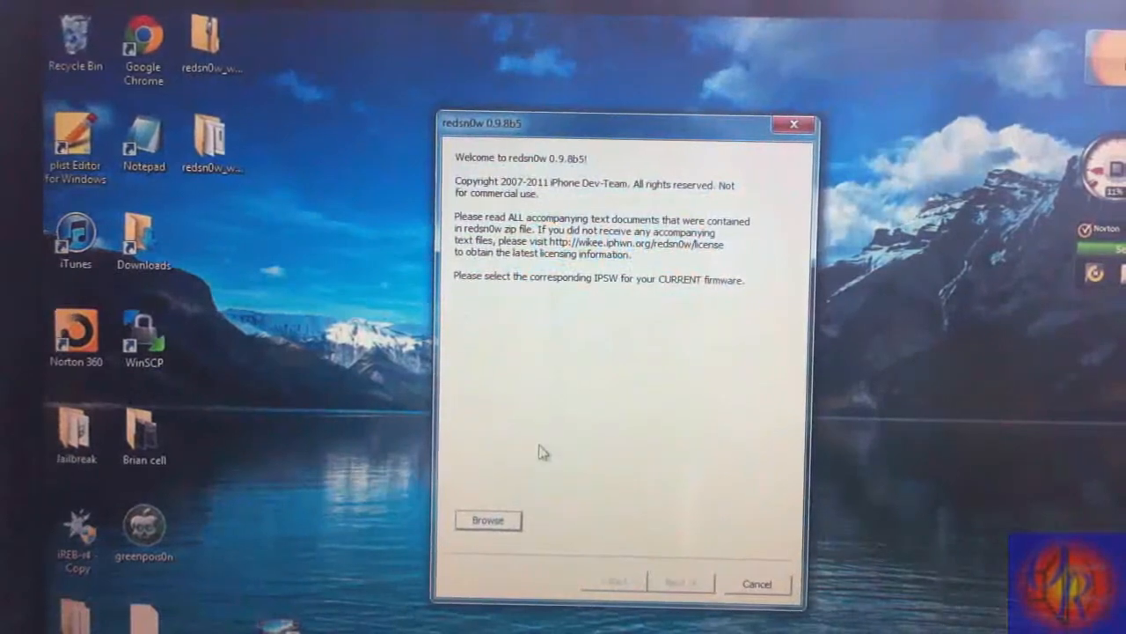
{"action": "left_click", "coordinate": [487, 519]}
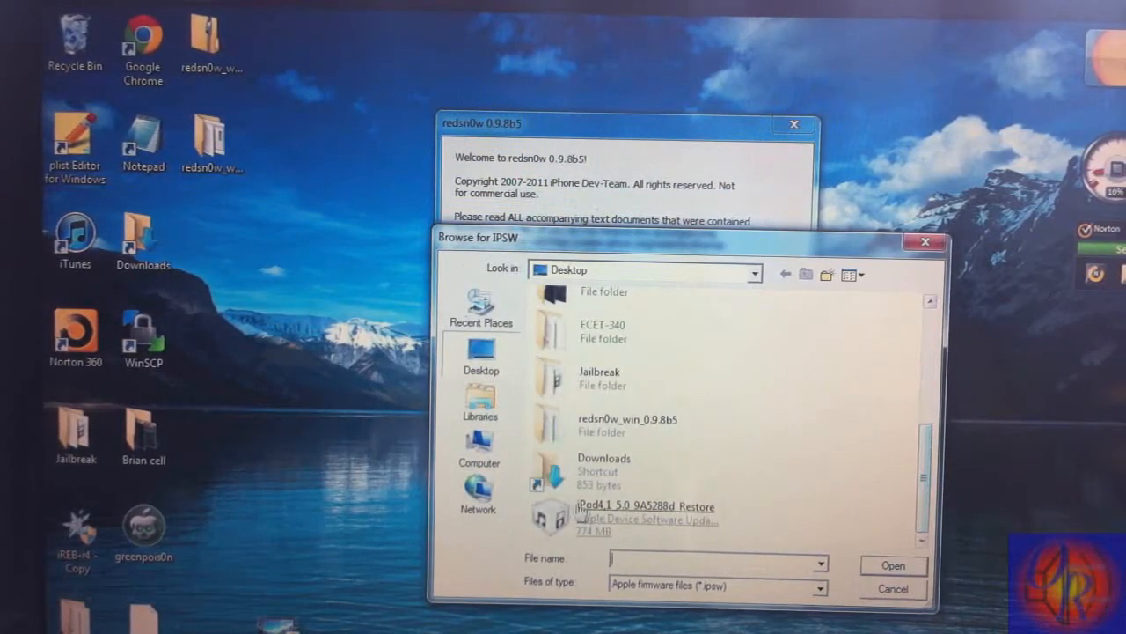
Step: Choose the iPod4,1 5.0 IPSW and let redsn0w run through its steps
{"action": "left_click", "coordinate": [648, 514]}
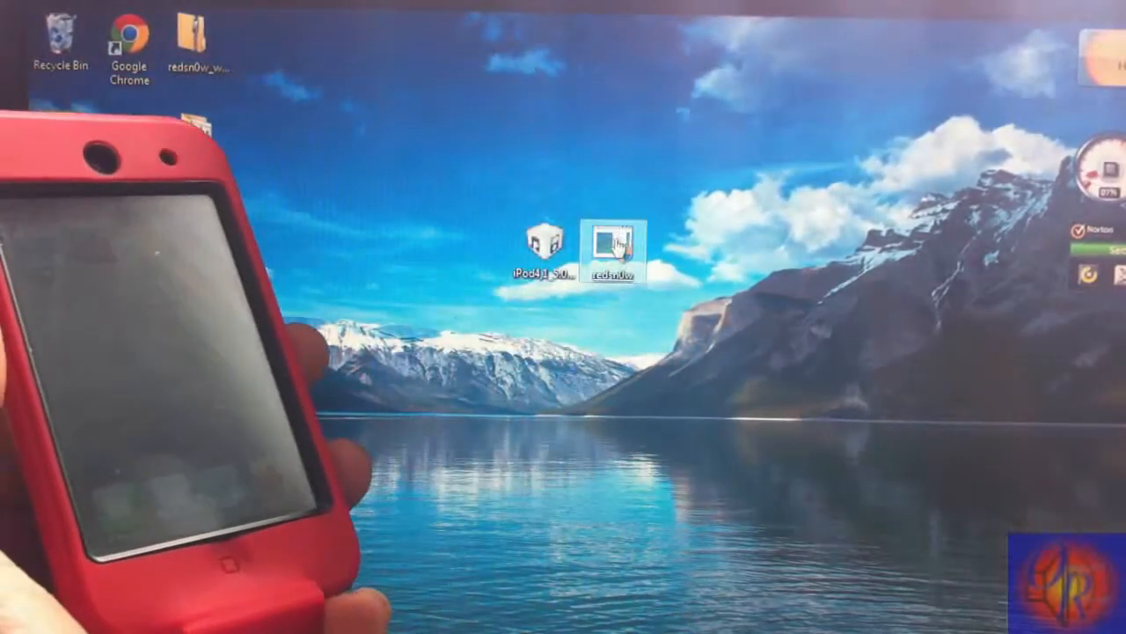
Step: Relaunch redsn0w, browse to the IPSW, and choose Just boot tethered right now
{"action": "double_click", "coordinate": [616, 242]}
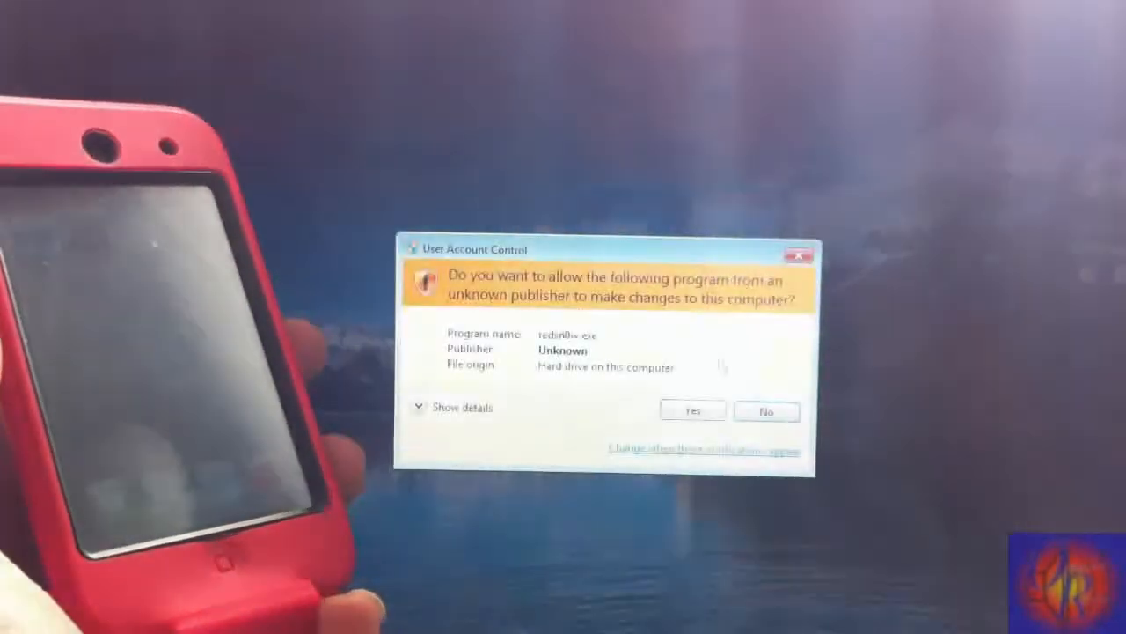
{"action": "left_click", "coordinate": [693, 412]}
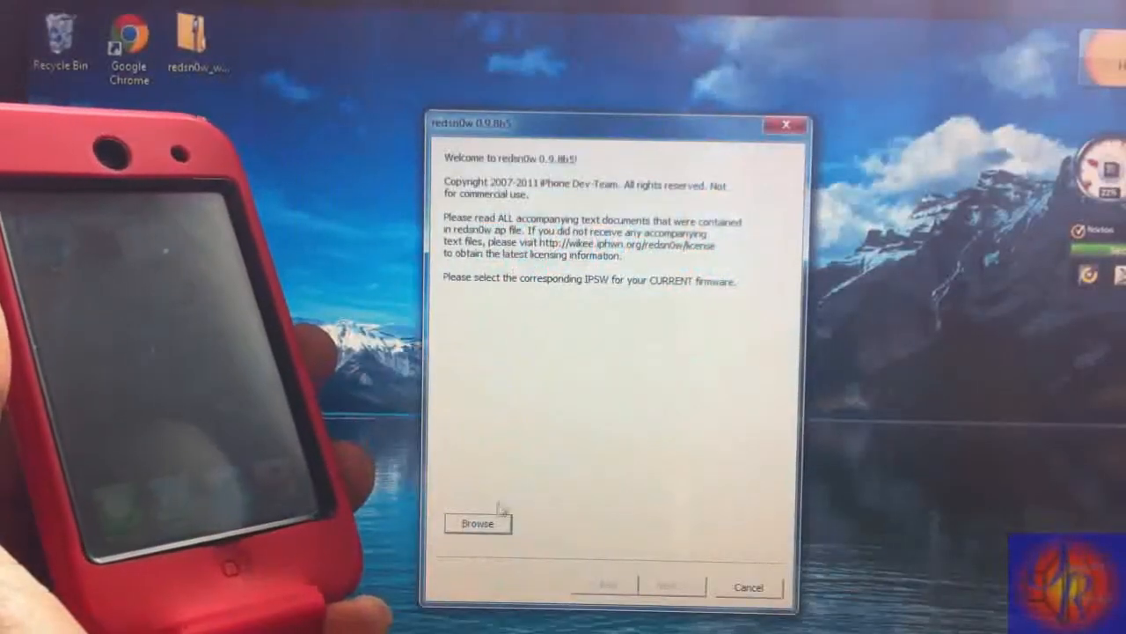
{"action": "left_click", "coordinate": [477, 521]}
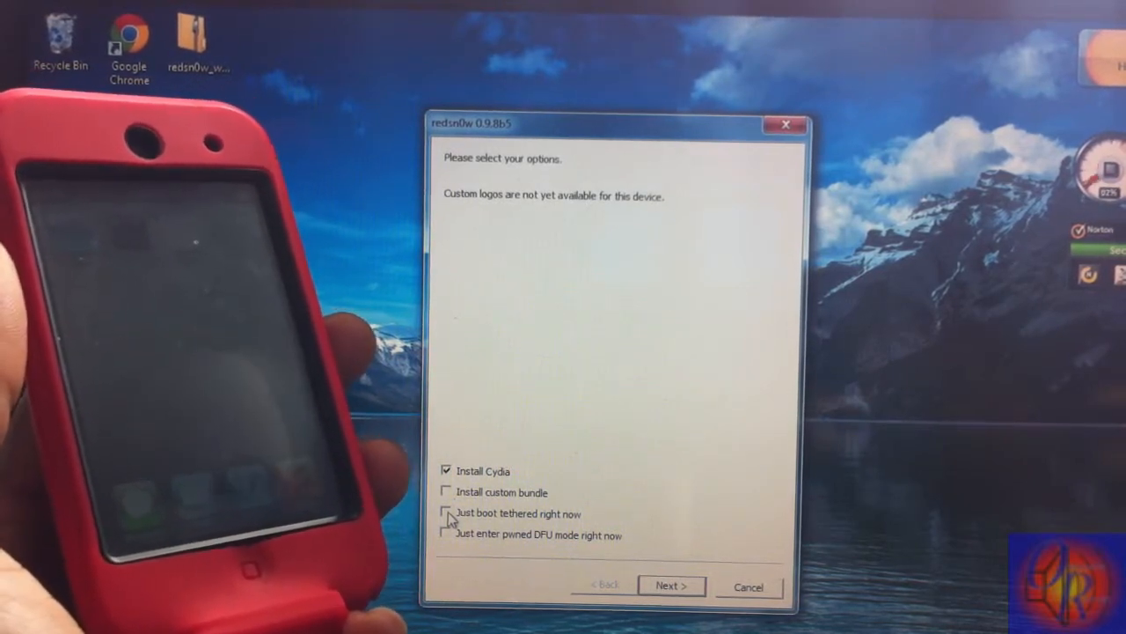
{"action": "left_click", "coordinate": [447, 514]}
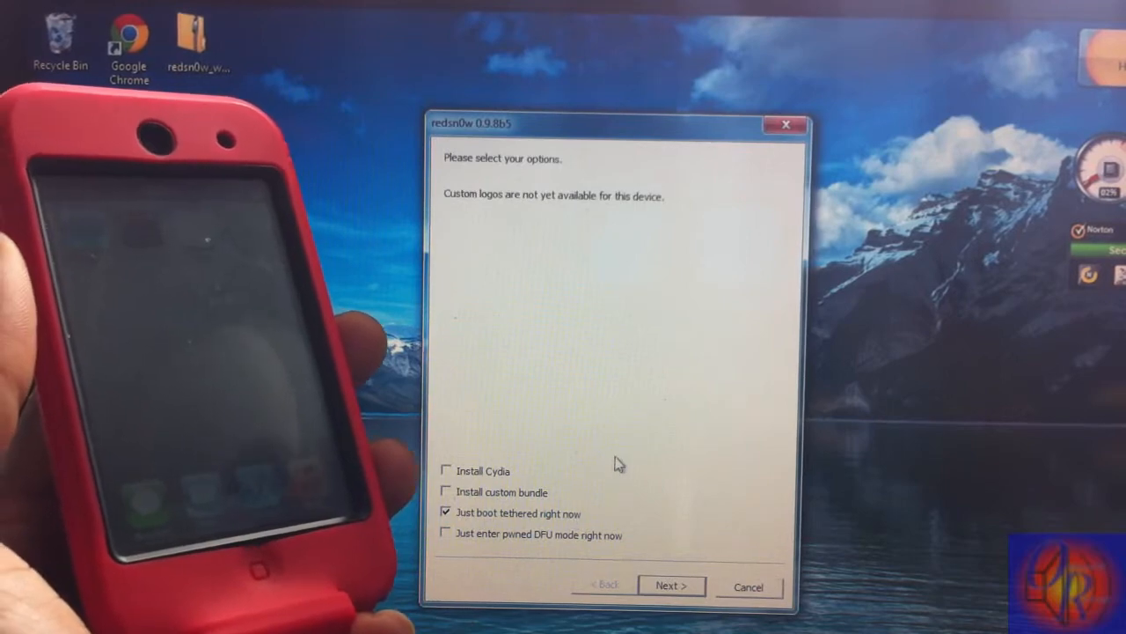